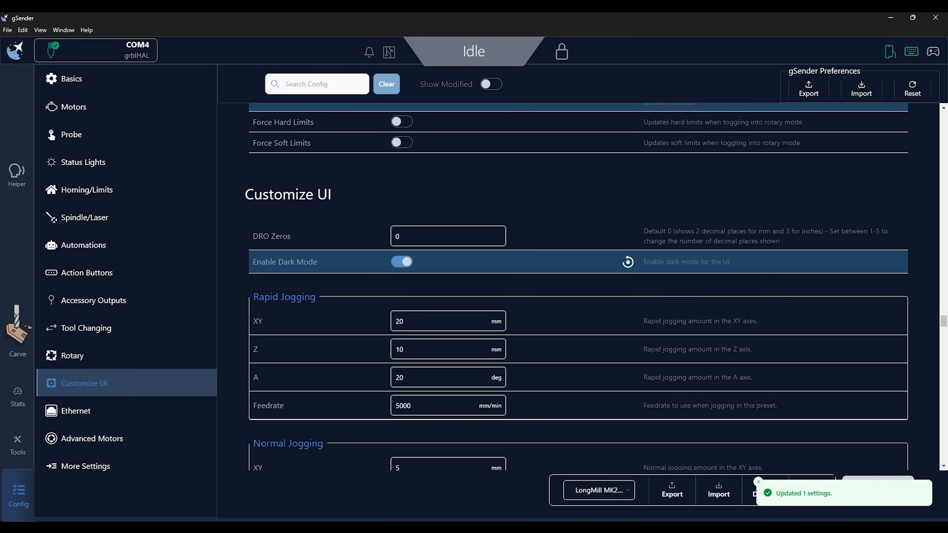
scroll(down, 3)
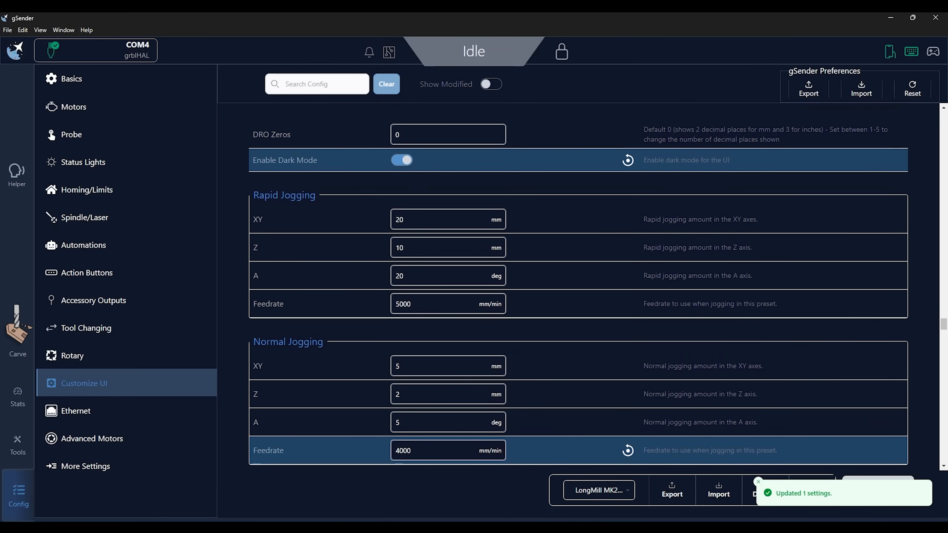